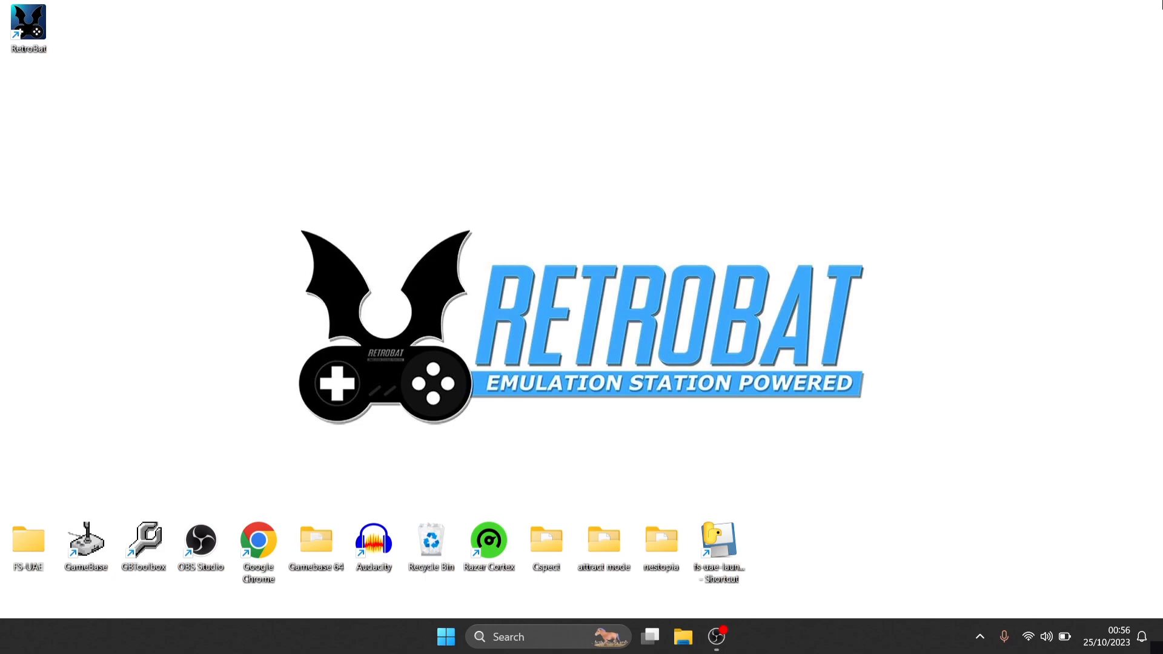
{"action": "mouse_move", "coordinate": [27, 26]}
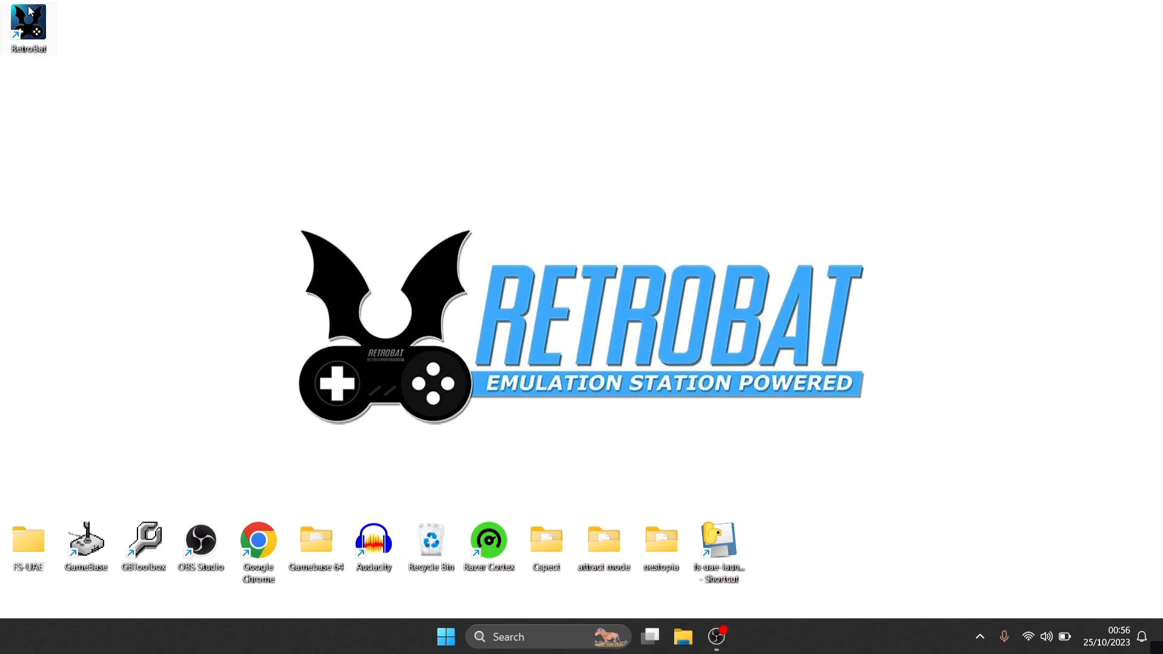
- Open the RetroBat desktop shortcut's file location in File Explorer
{"action": "right_click", "coordinate": [29, 24]}
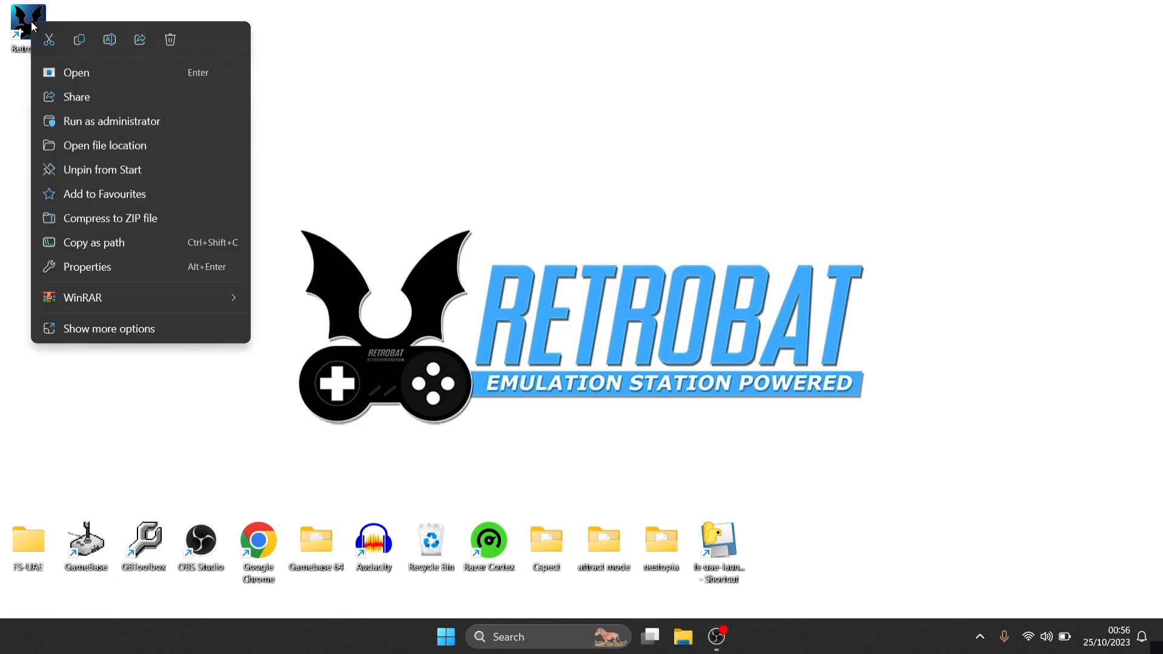
{"action": "left_click", "coordinate": [105, 145]}
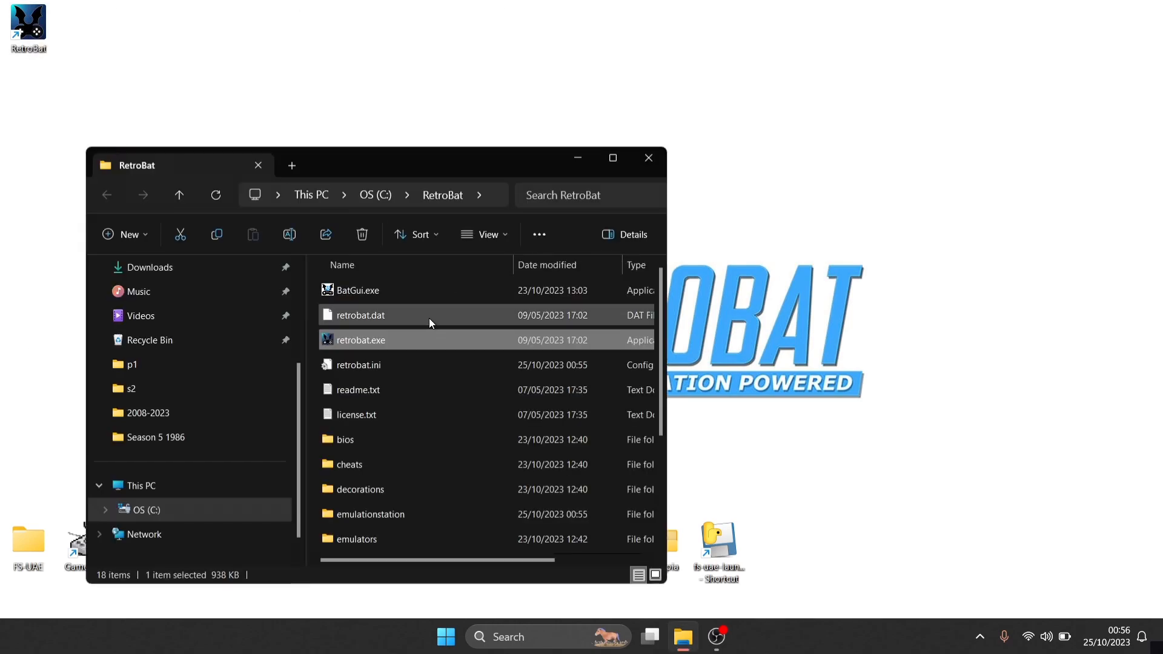
{"action": "mouse_move", "coordinate": [415, 290]}
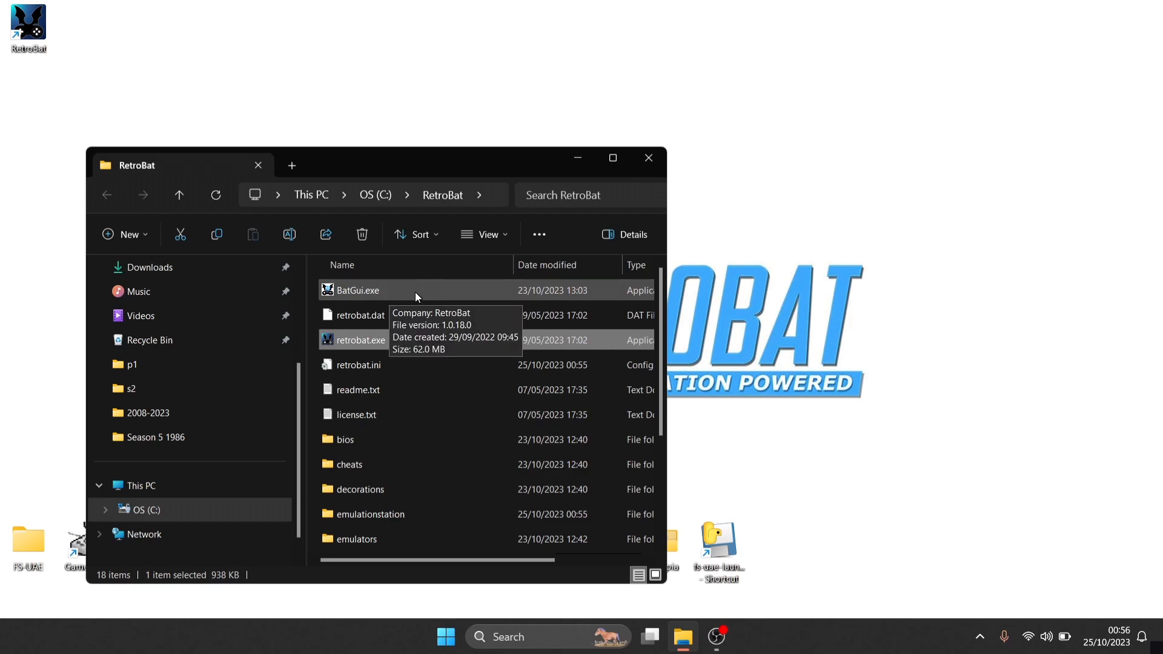
- Launch BatGui, open the retrobat.ini editor, and leave Full screen unchecked
{"action": "double_click", "coordinate": [356, 290]}
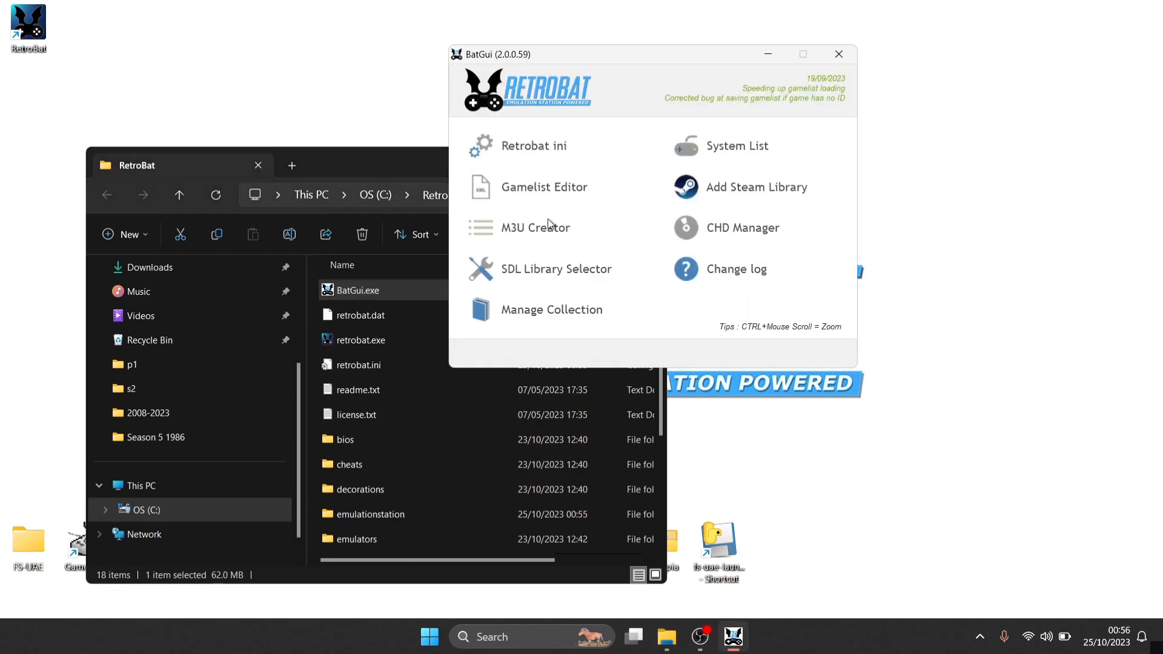
{"action": "mouse_move", "coordinate": [599, 153]}
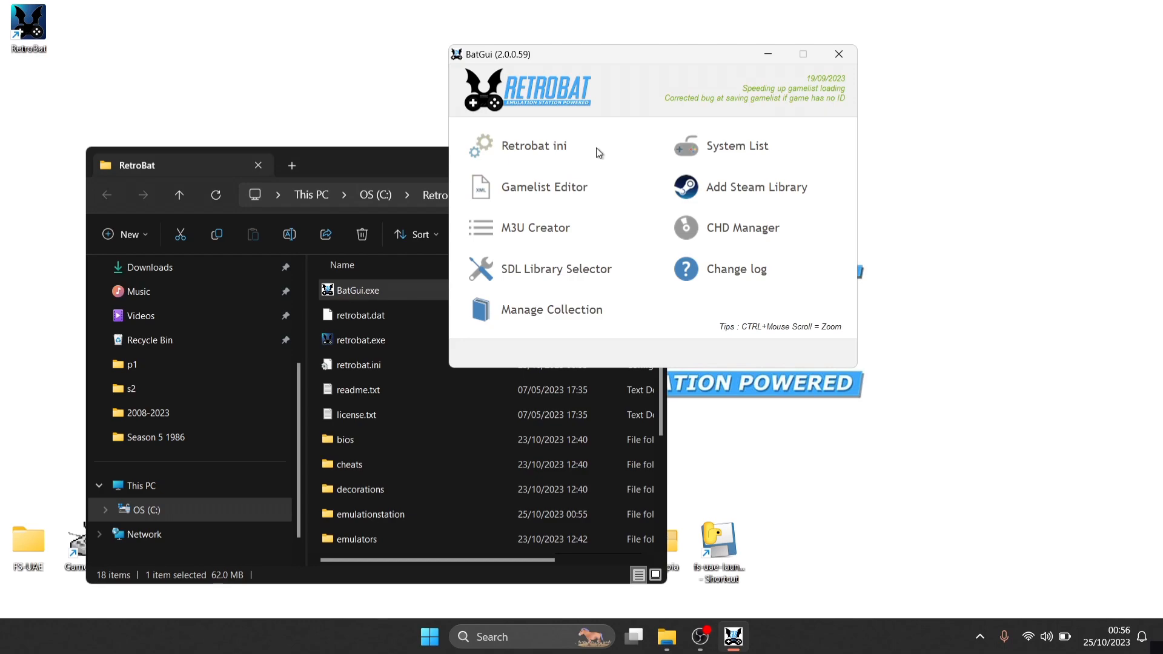
{"action": "left_click", "coordinate": [532, 145]}
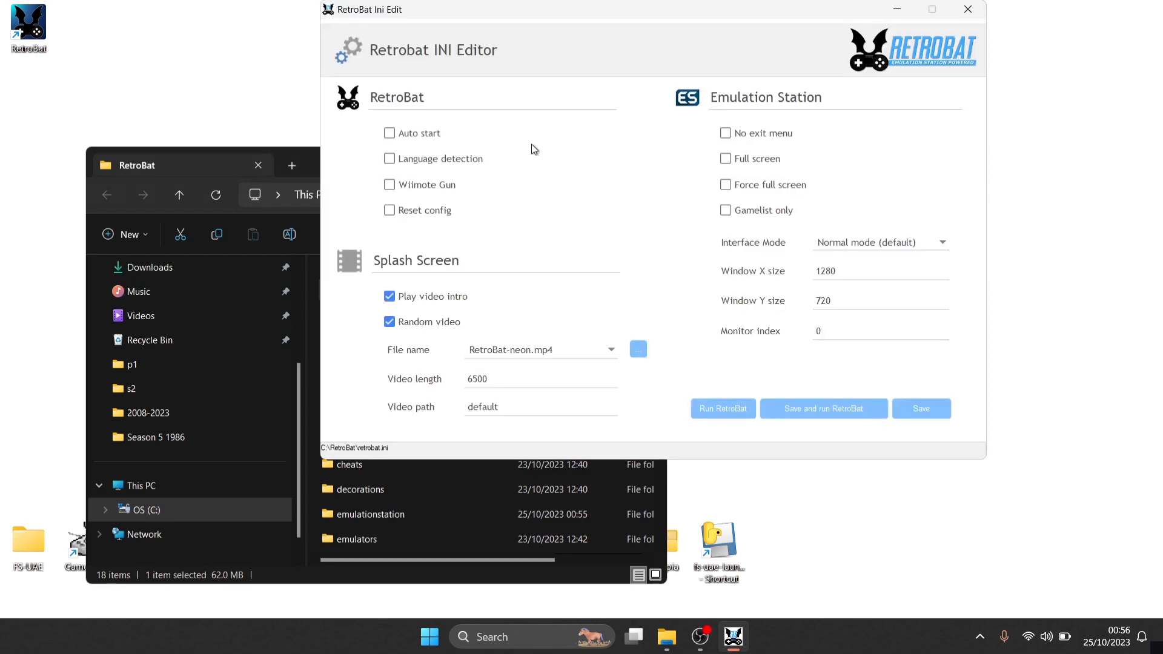
{"action": "mouse_move", "coordinate": [752, 161]}
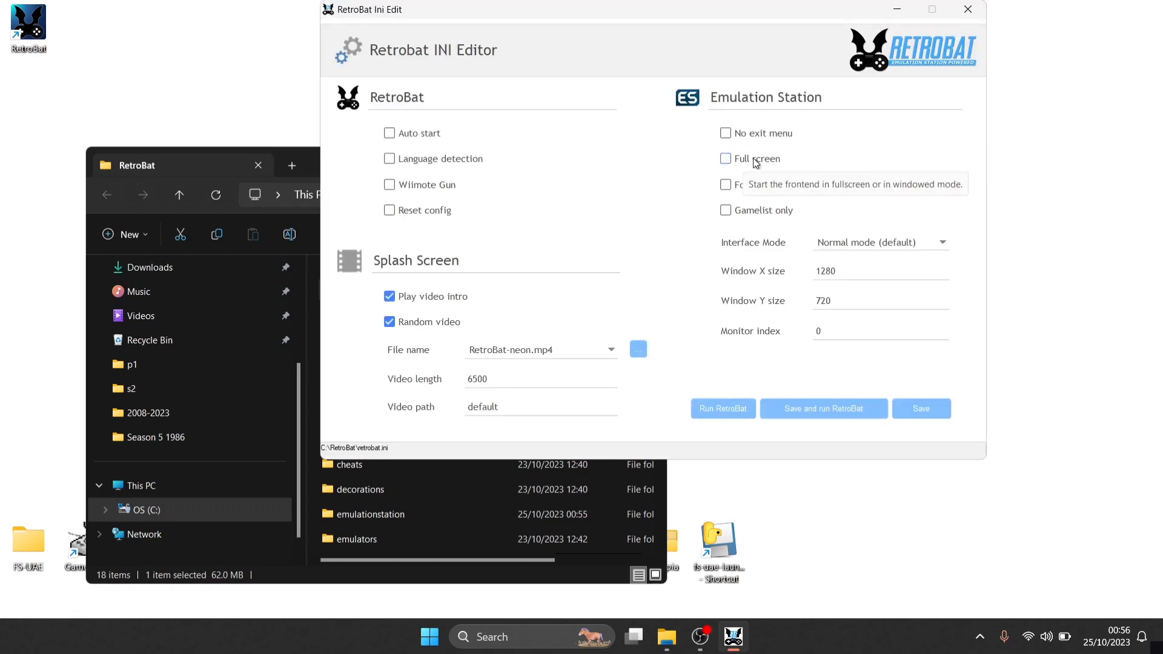
{"action": "left_click", "coordinate": [725, 158]}
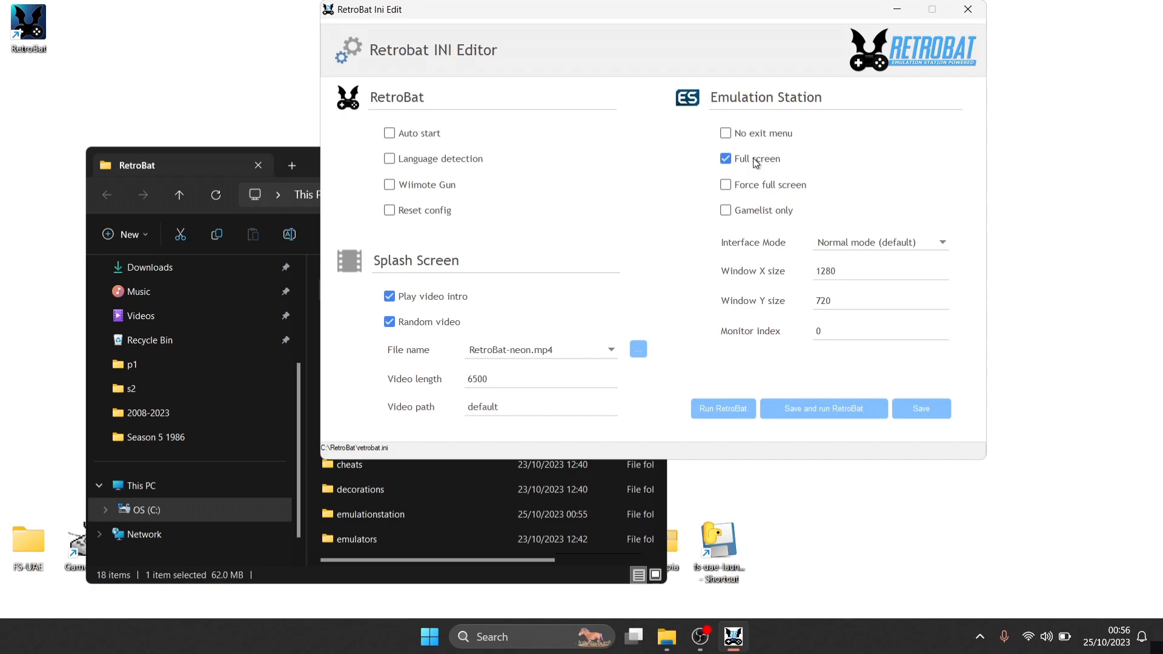
{"action": "left_click", "coordinate": [724, 158]}
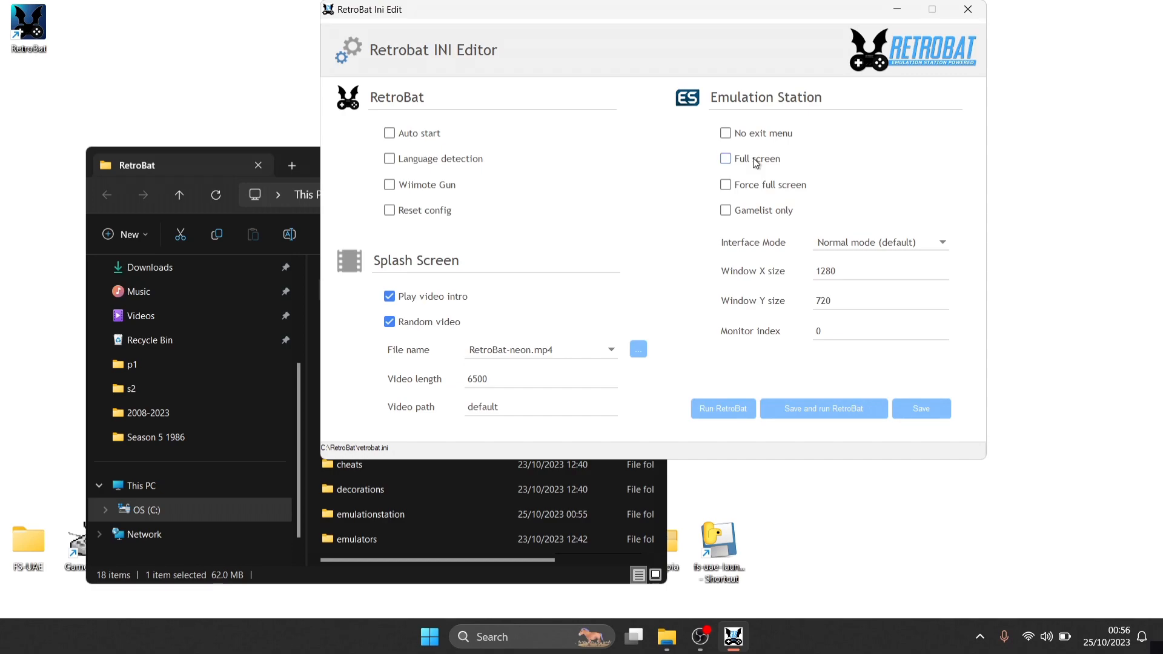
{"action": "mouse_move", "coordinate": [863, 271]}
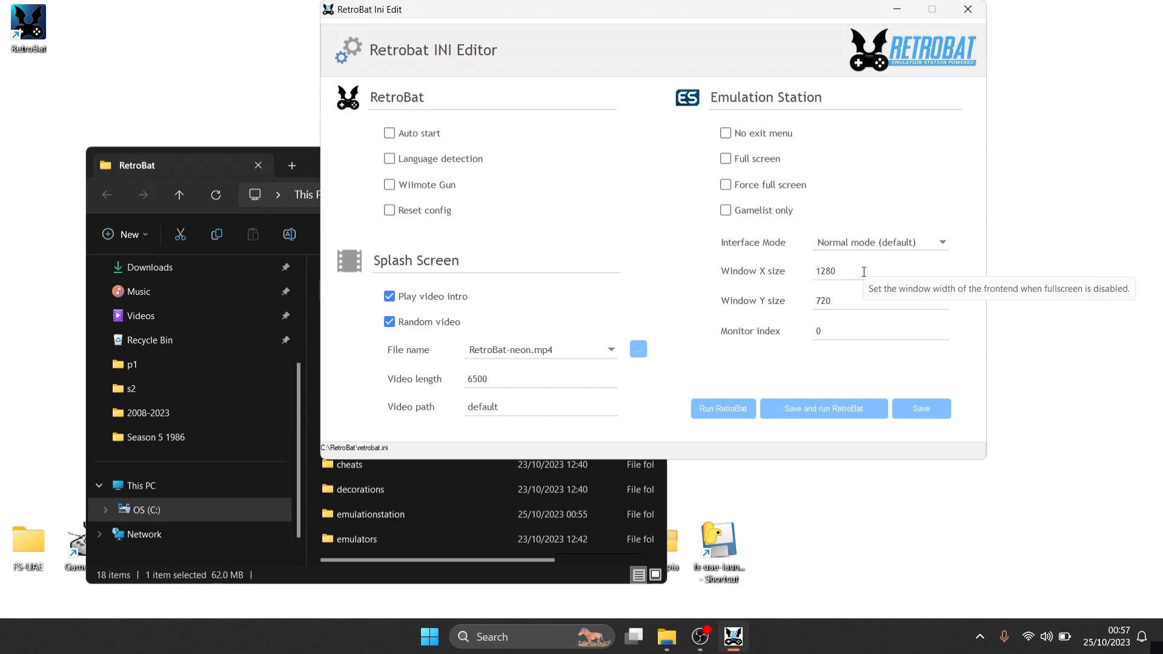
- Change the window size from 1280 wide to 720 by 420 and confirm saving
{"action": "left_click", "coordinate": [853, 271]}
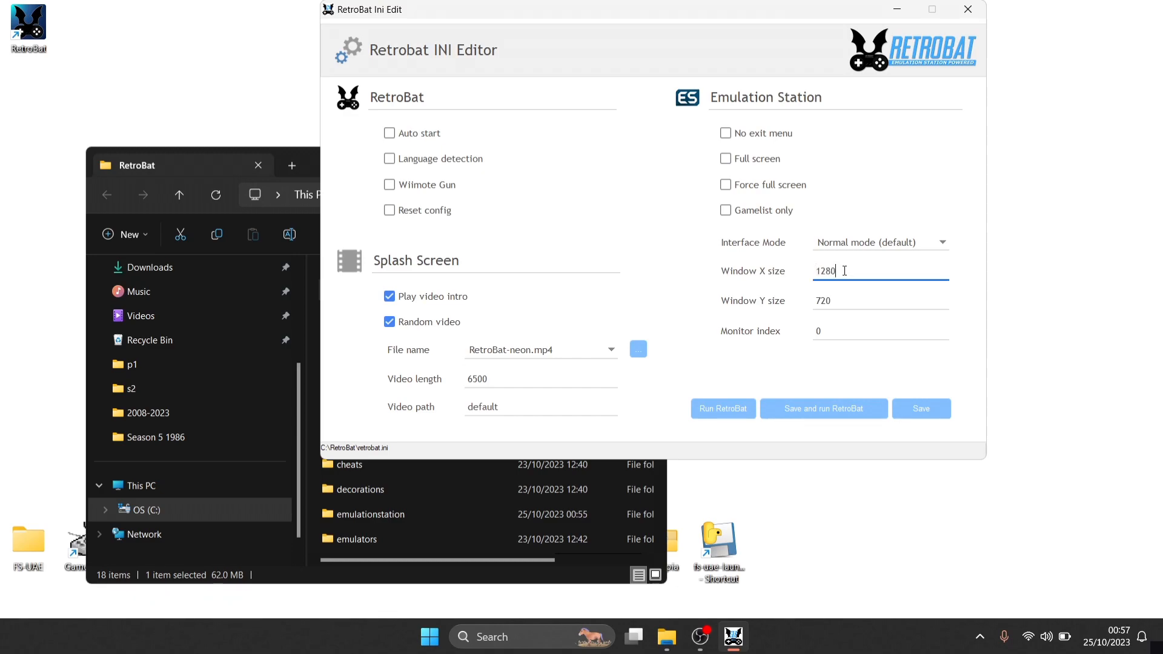
{"action": "triple_click", "coordinate": [825, 270]}
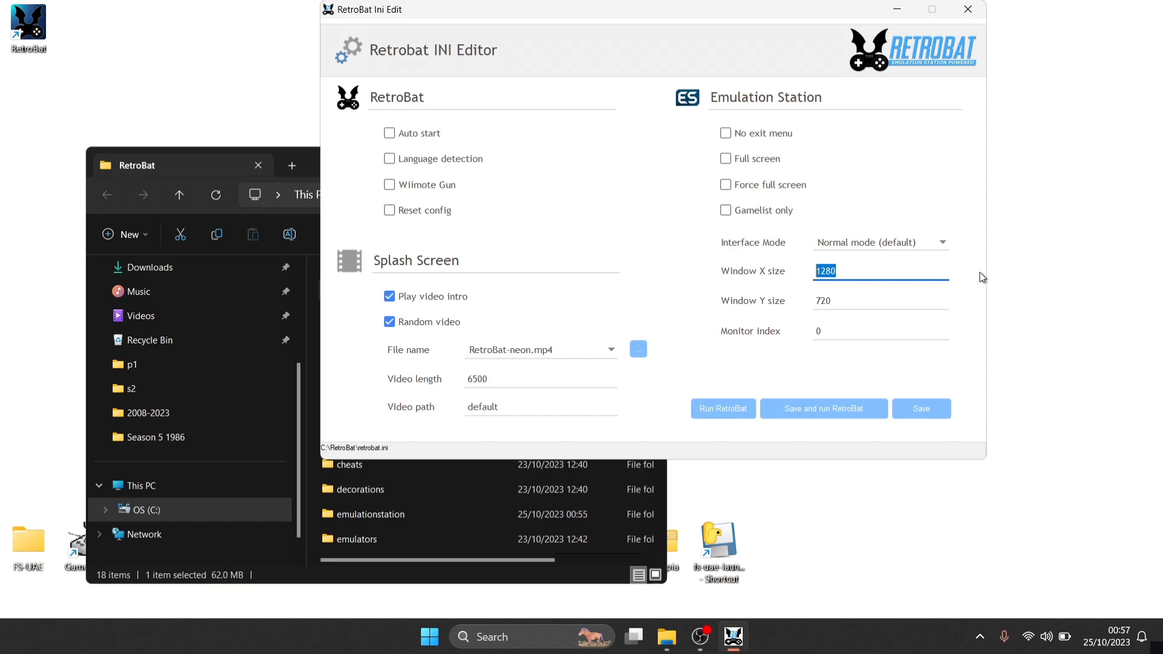
{"action": "type", "text": "720"}
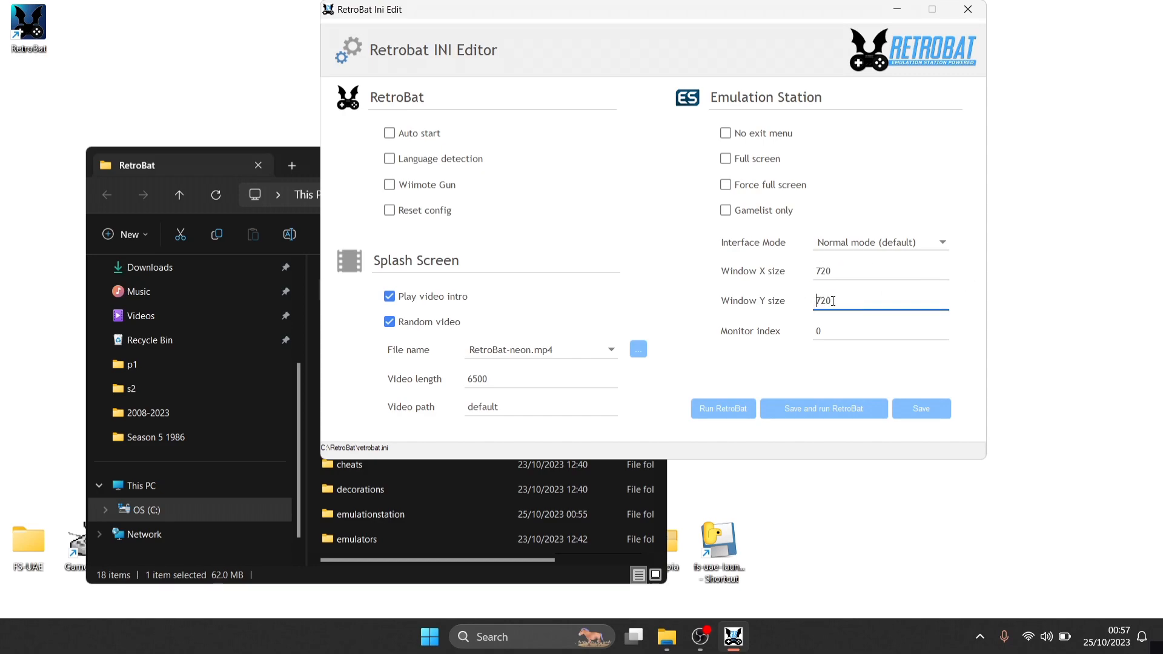
{"action": "type", "text": "420"}
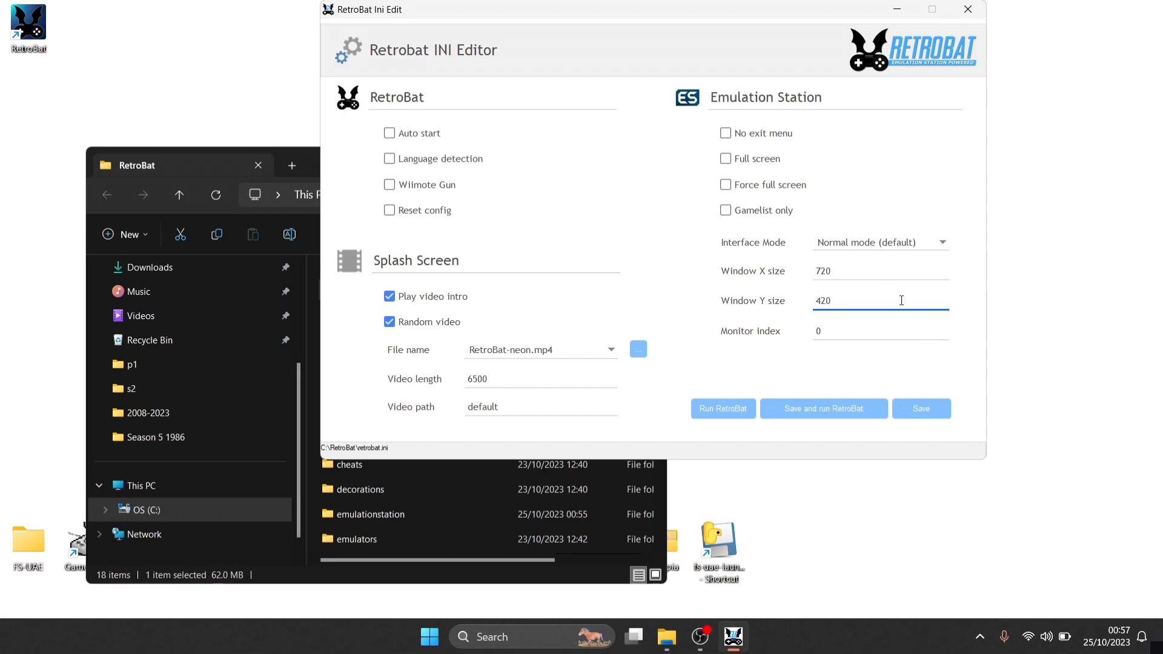
{"action": "mouse_move", "coordinate": [939, 172]}
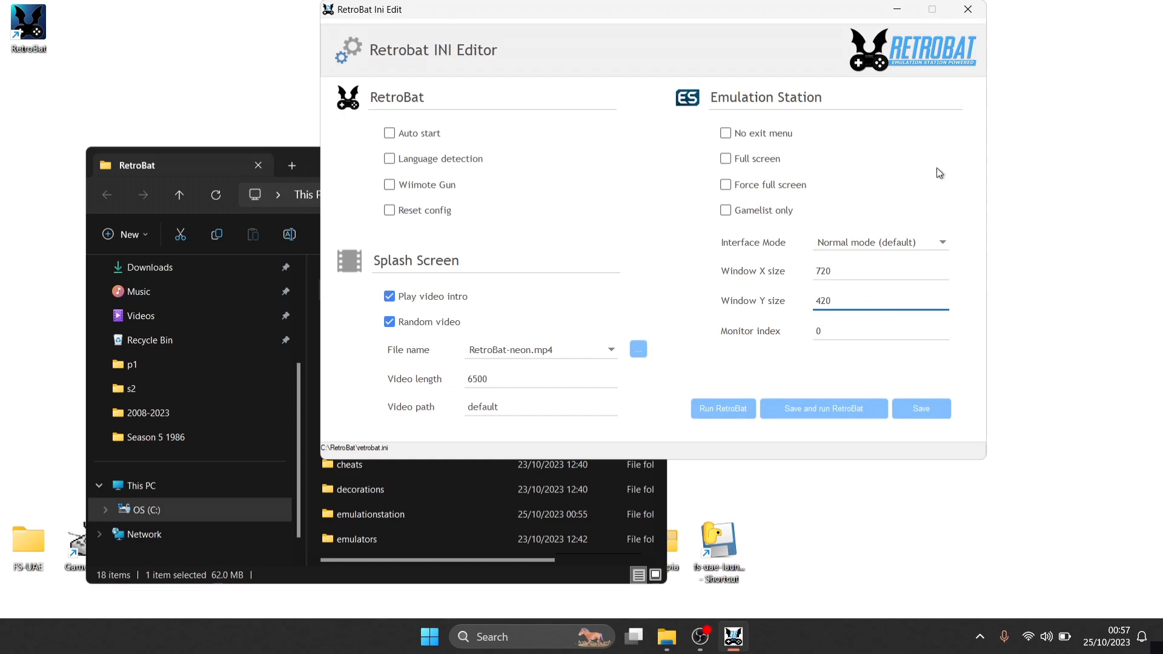
{"action": "mouse_move", "coordinate": [921, 409]}
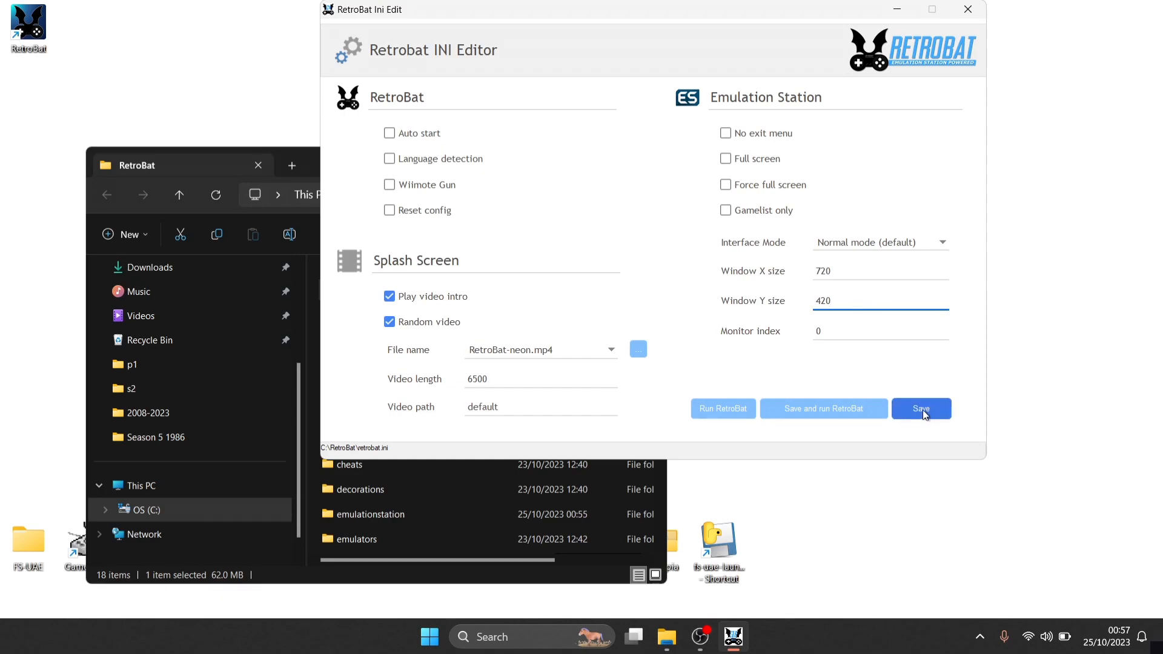
{"action": "left_click", "coordinate": [921, 409]}
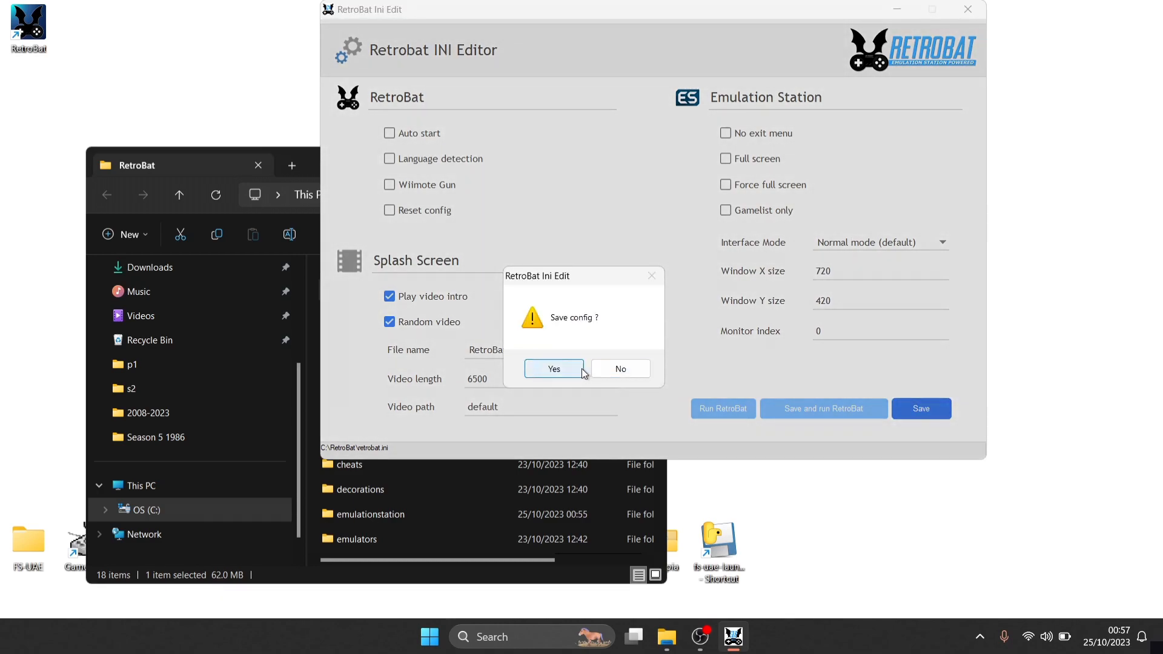
{"action": "left_click", "coordinate": [553, 369]}
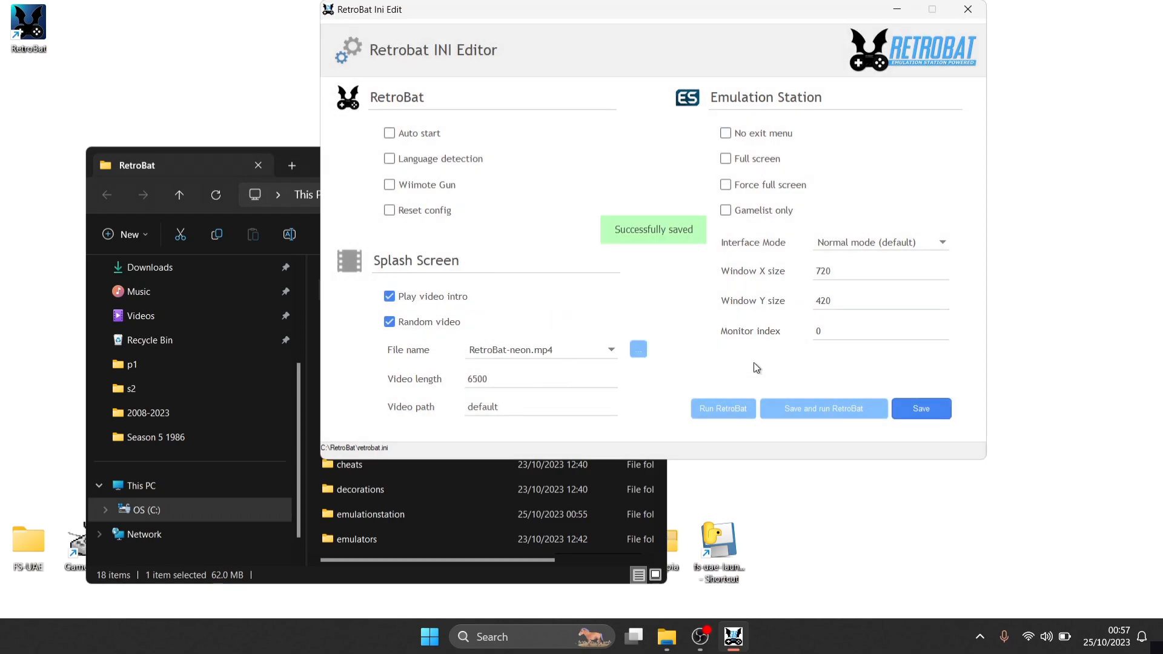
{"action": "mouse_move", "coordinate": [696, 425]}
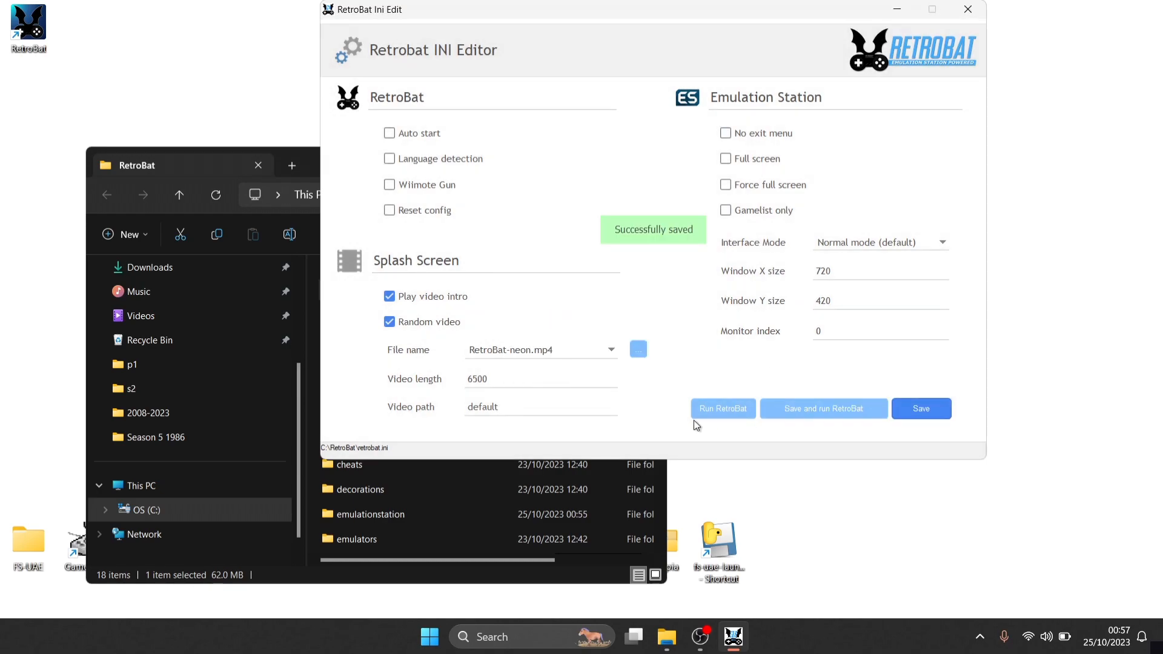
- Launch RetroBat windowed, then close the BatGui launcher and the RetroBat folder window
{"action": "left_click", "coordinate": [722, 409]}
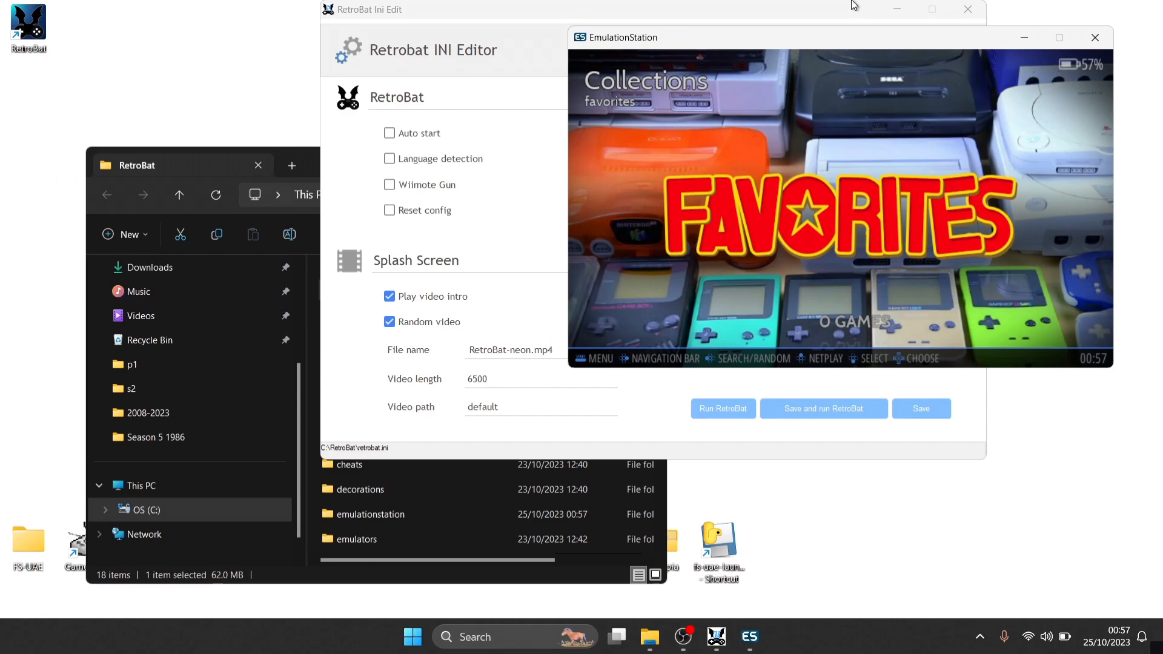
{"action": "mouse_move", "coordinate": [845, 17]}
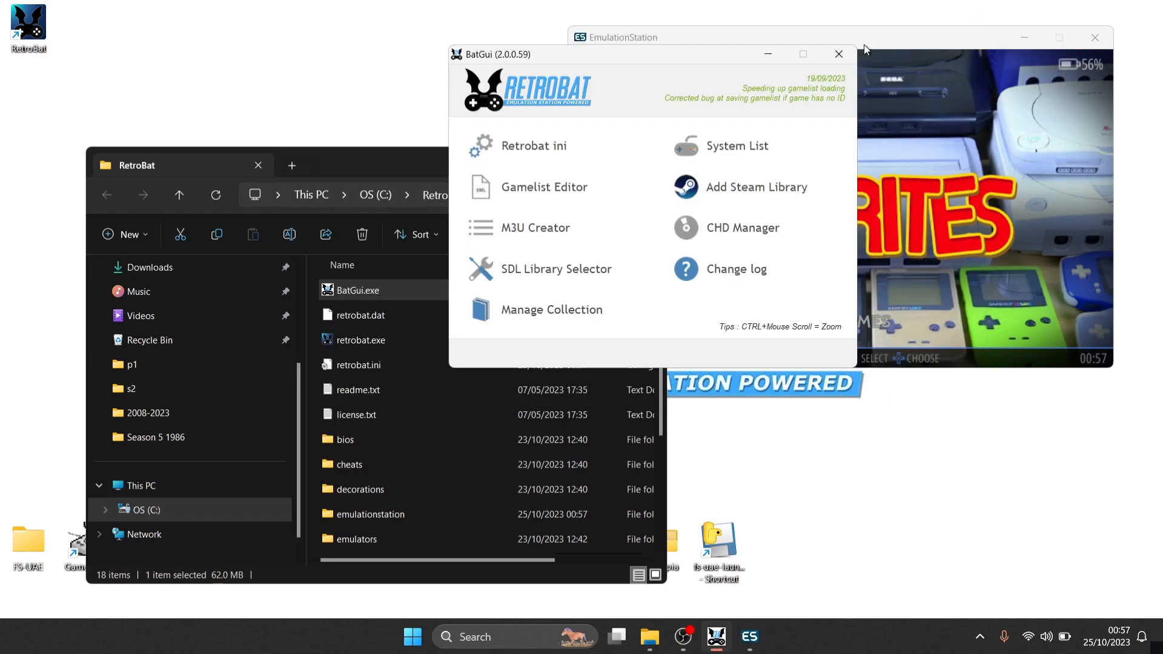
{"action": "left_click", "coordinate": [839, 53]}
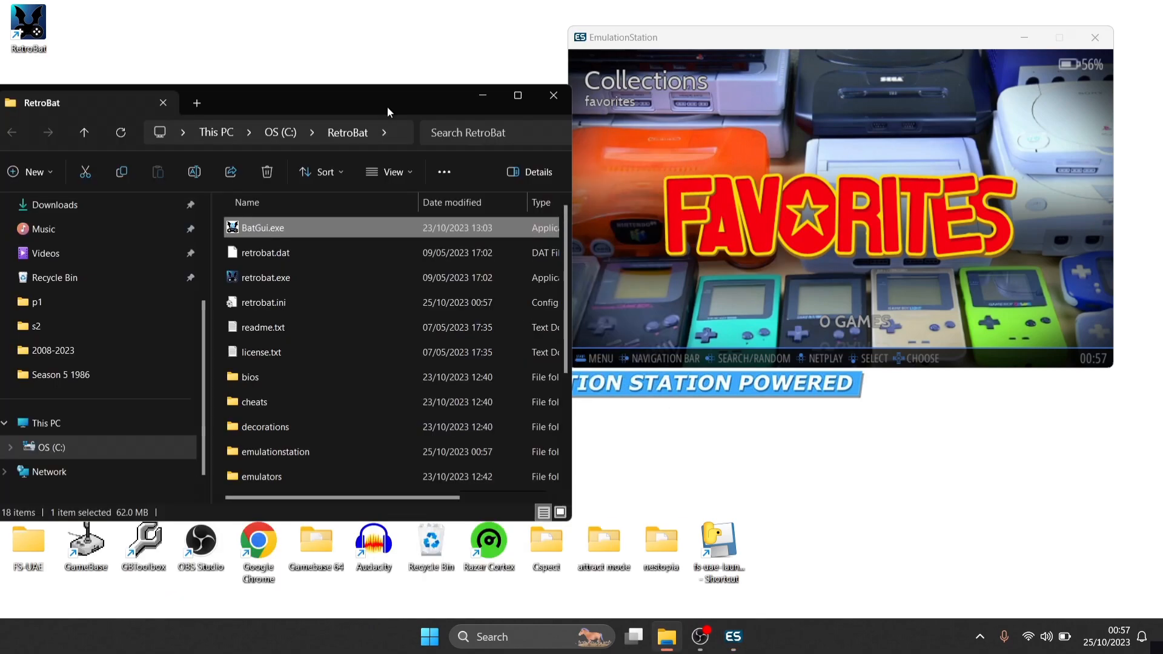
{"action": "left_click", "coordinate": [552, 95]}
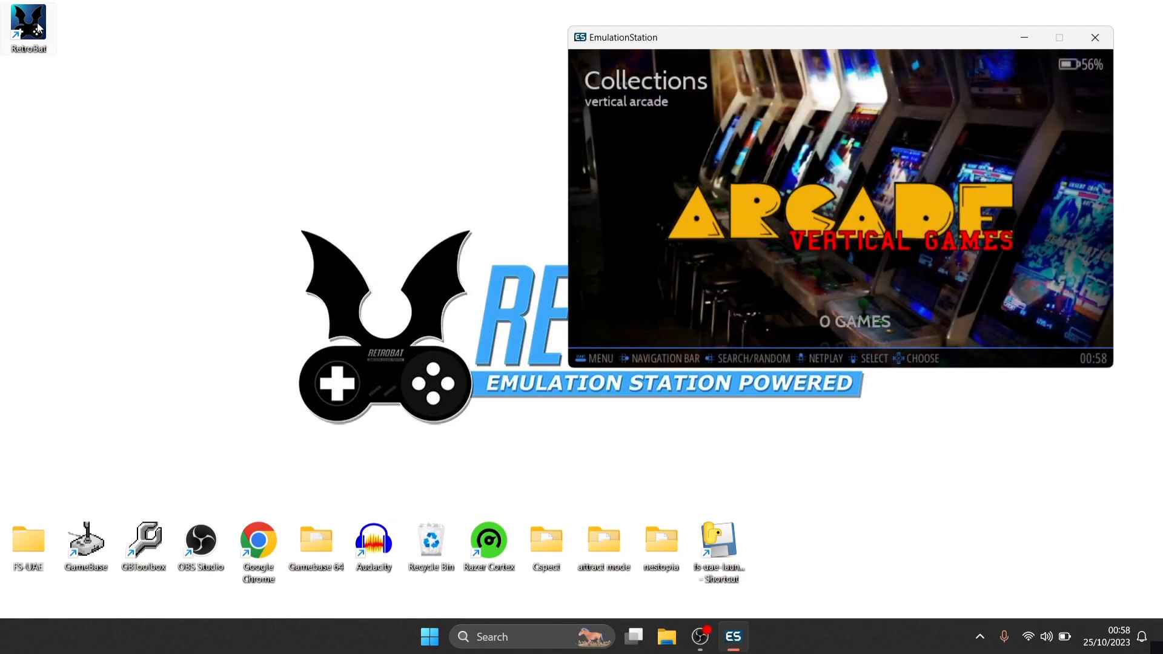
- Reopen the RetroBat install folder from the desktop shortcut and launch BatGui
{"action": "right_click", "coordinate": [27, 22]}
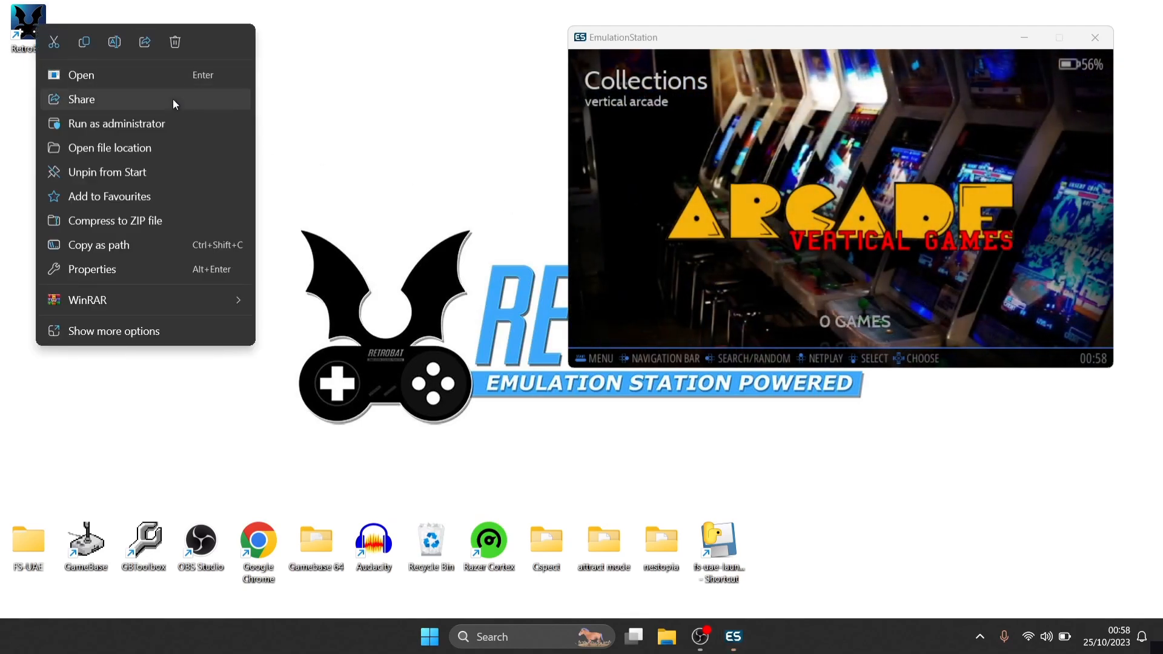
{"action": "left_click", "coordinate": [109, 147]}
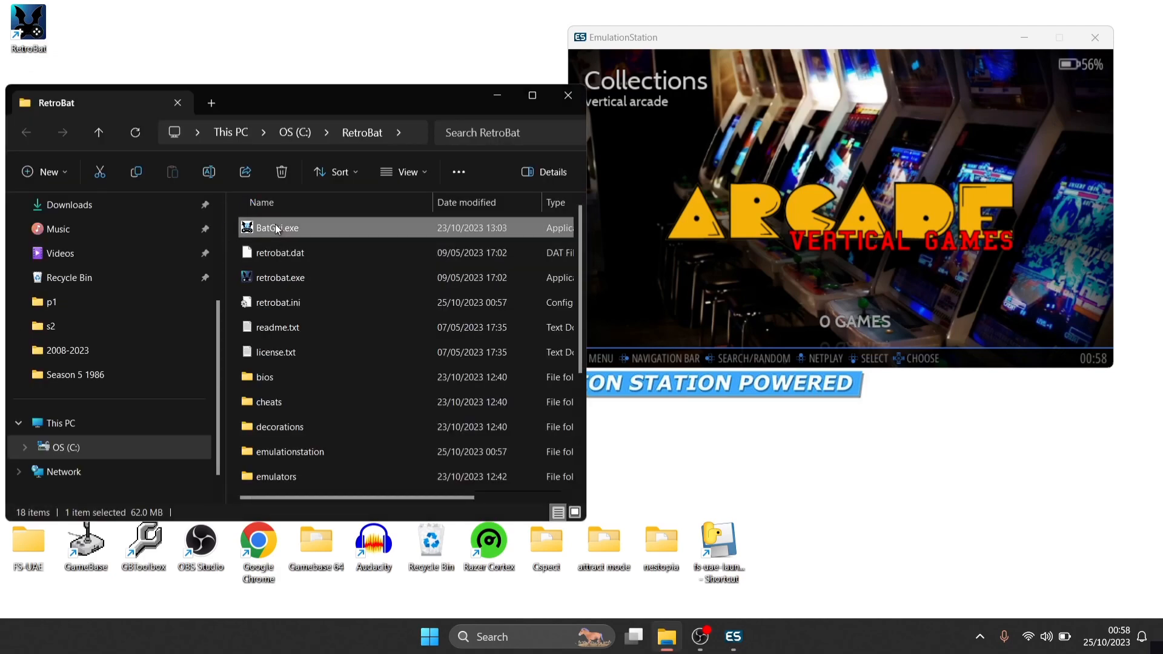
{"action": "double_click", "coordinate": [277, 227]}
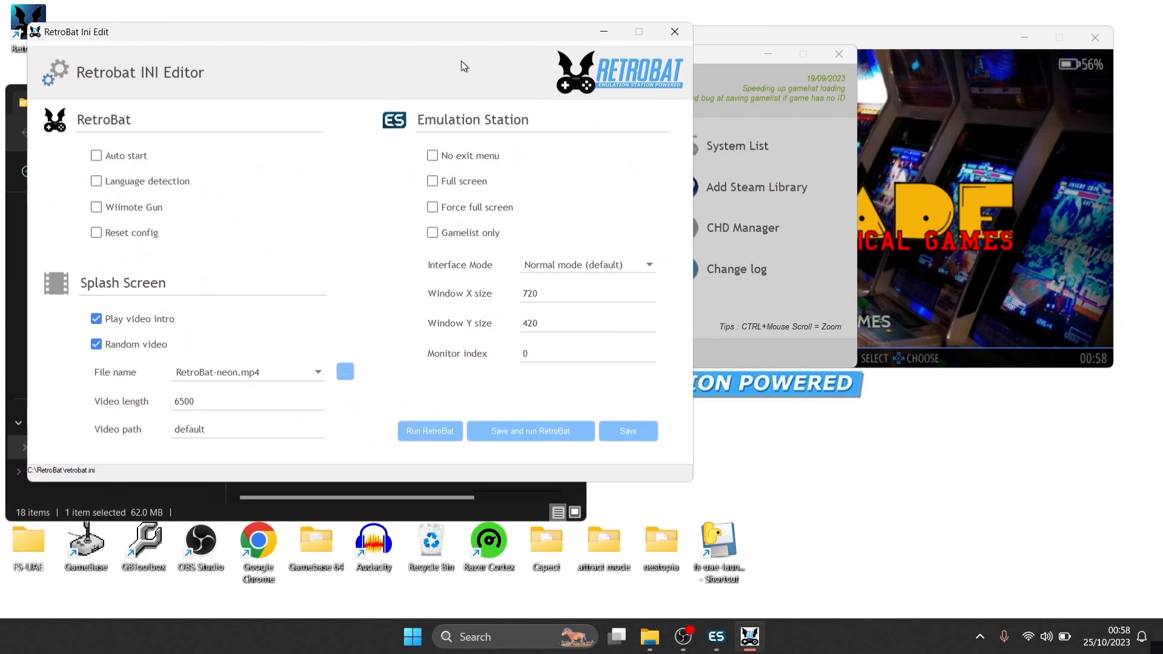
{"action": "mouse_move", "coordinate": [458, 181]}
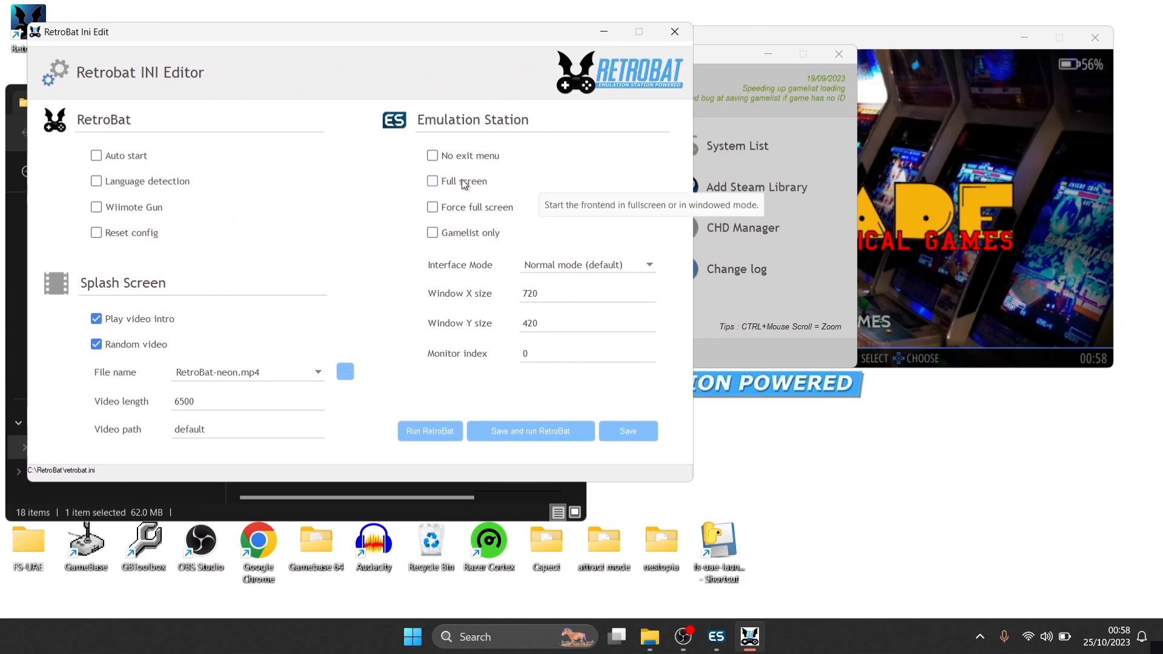
{"action": "mouse_move", "coordinate": [597, 317]}
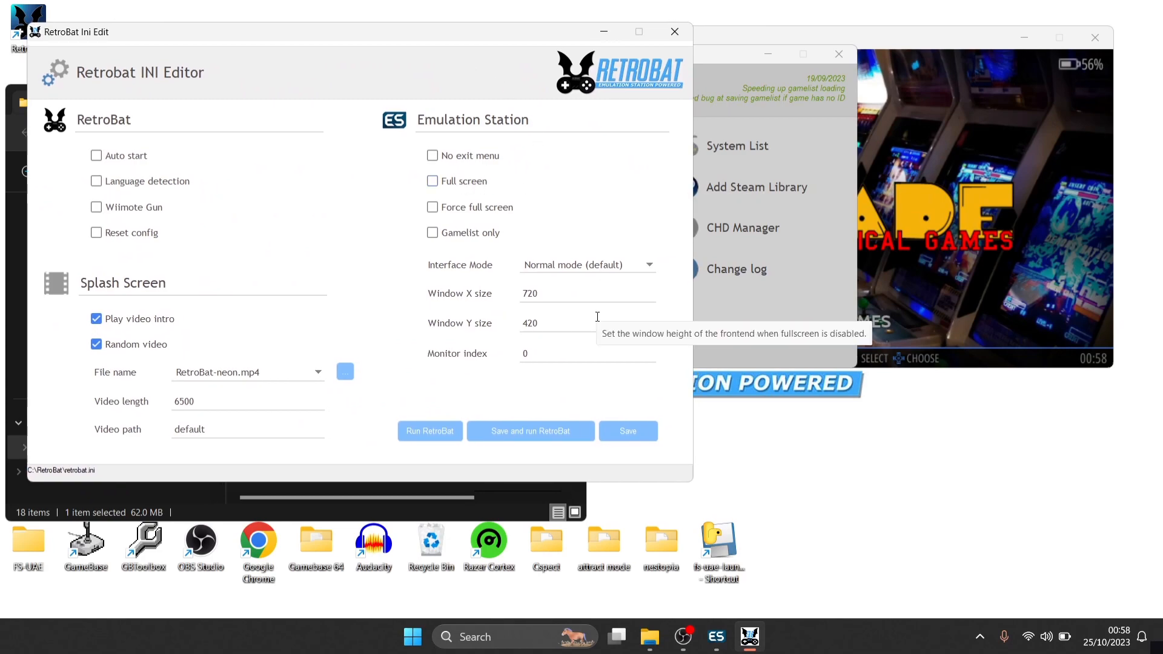
{"action": "mouse_move", "coordinate": [578, 296]}
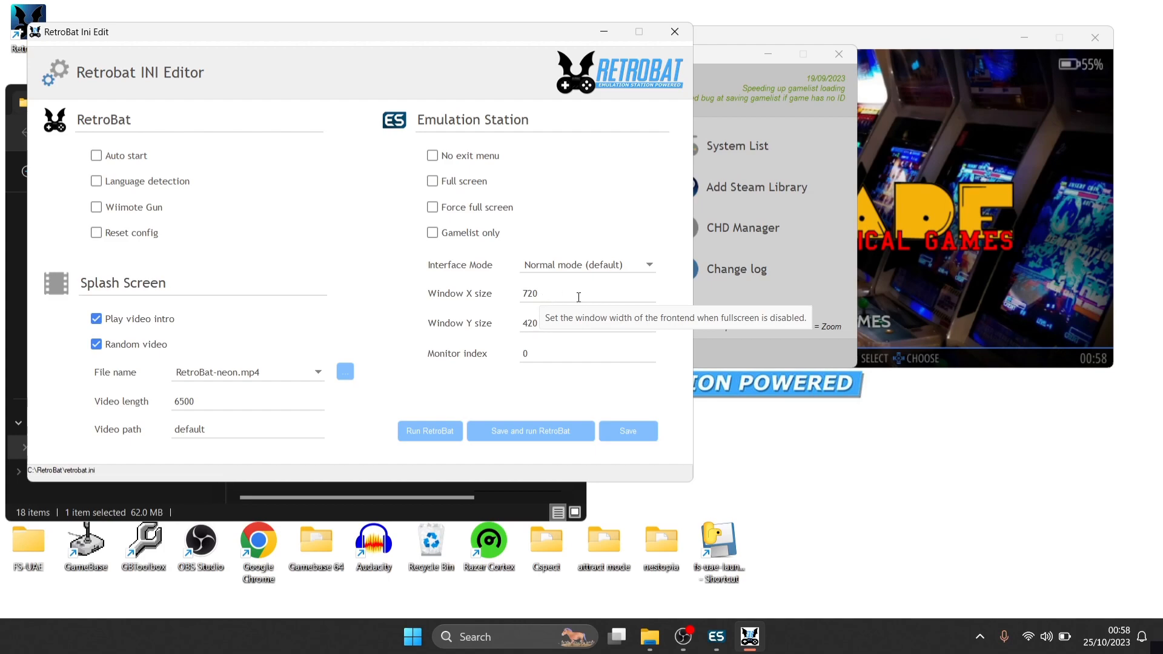
{"action": "mouse_move", "coordinate": [591, 299]}
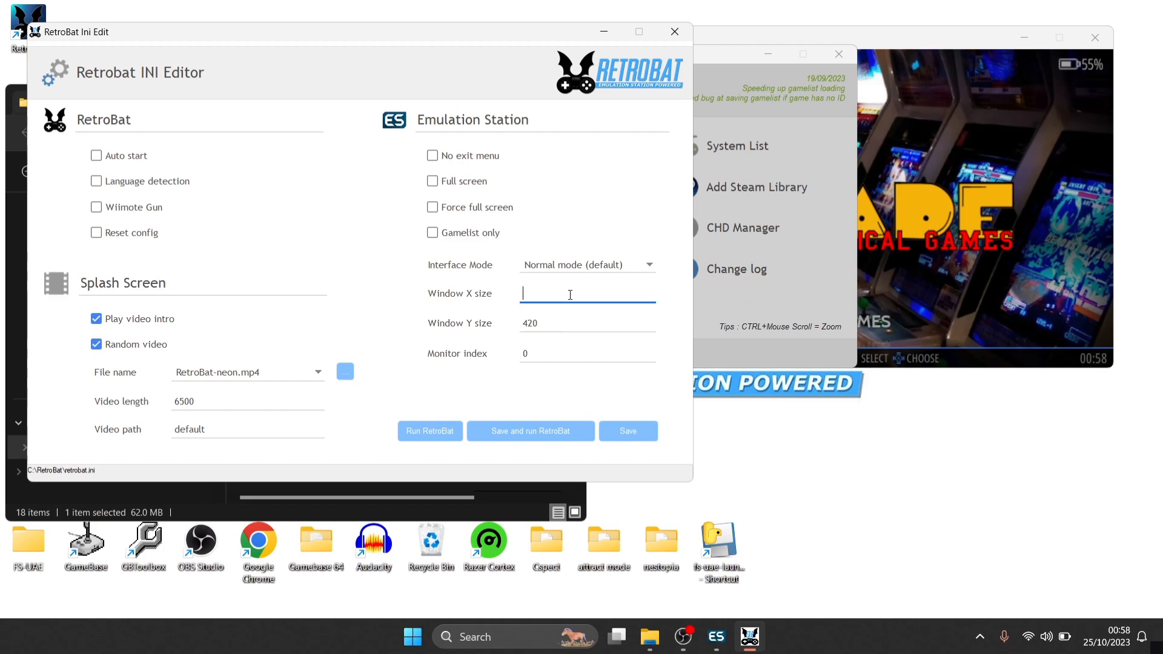
- Enter a 230 by 130 window size, then confirm Save and run RetroBat
{"action": "type", "text": "230"}
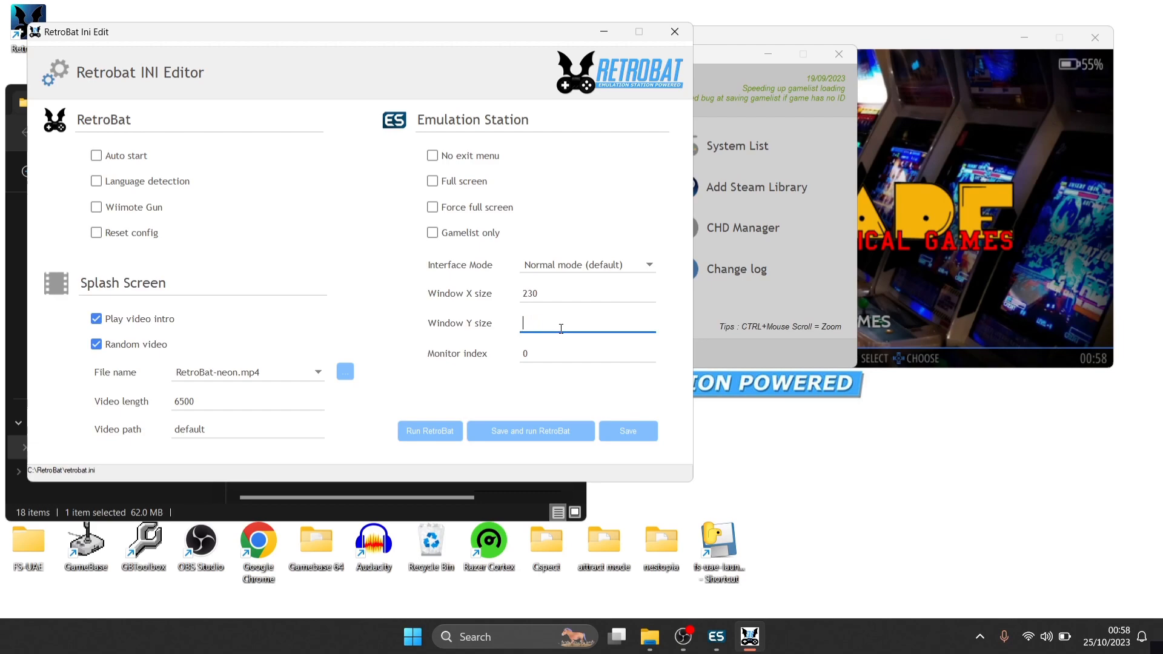
{"action": "type", "text": "130"}
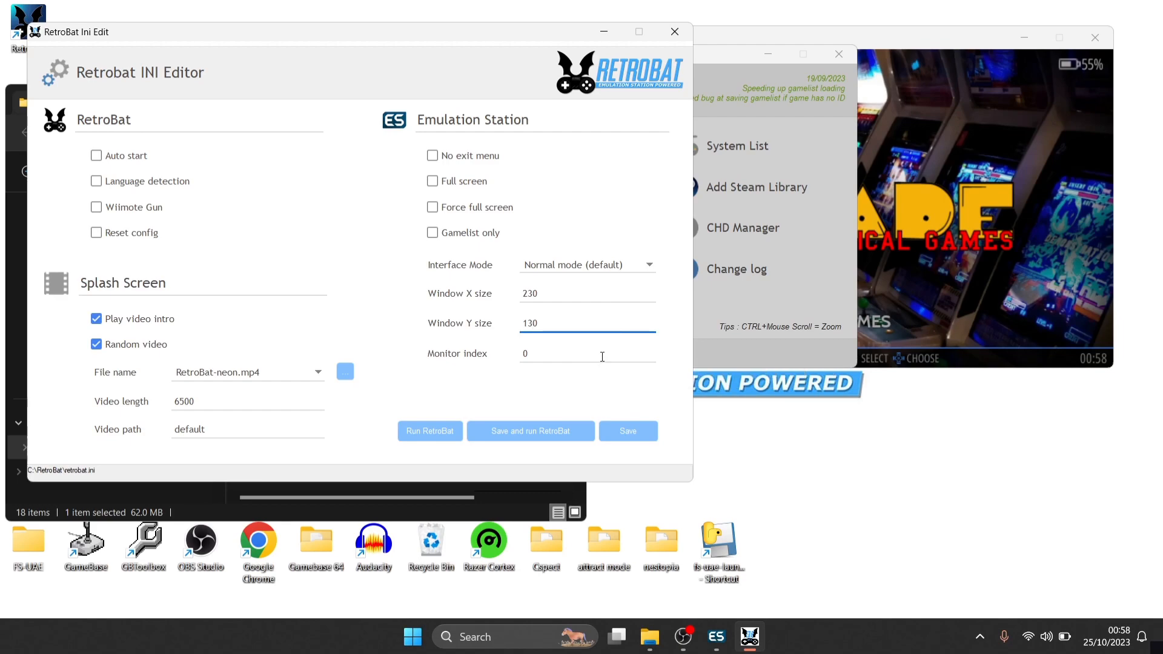
{"action": "mouse_move", "coordinate": [608, 369]}
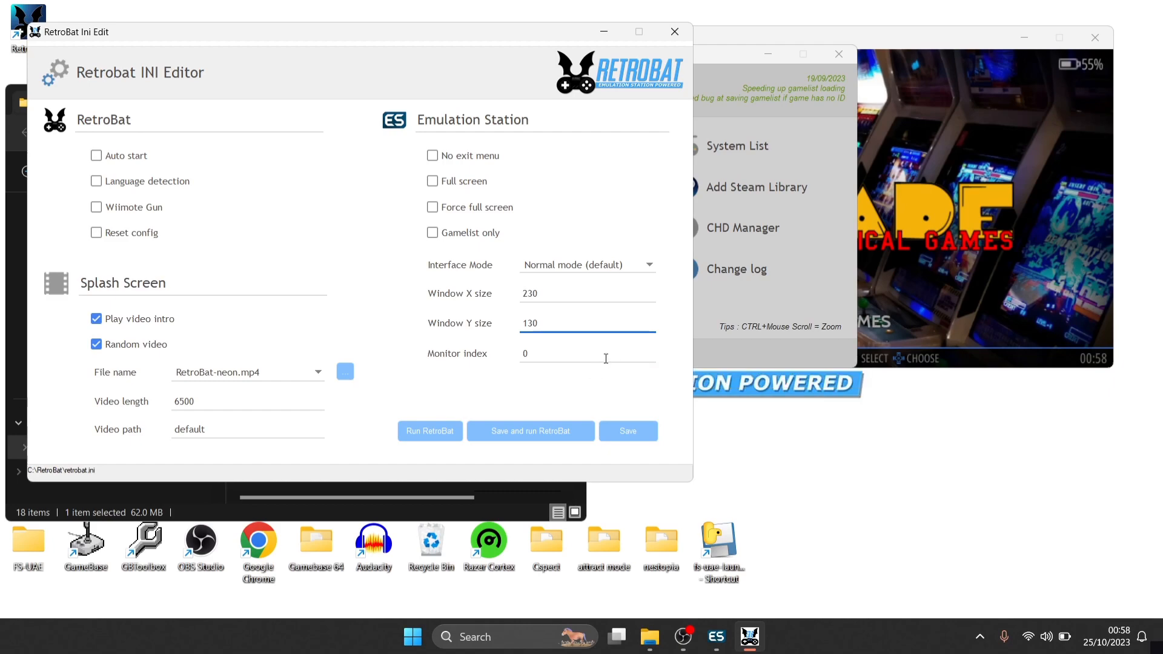
{"action": "mouse_move", "coordinate": [606, 353]}
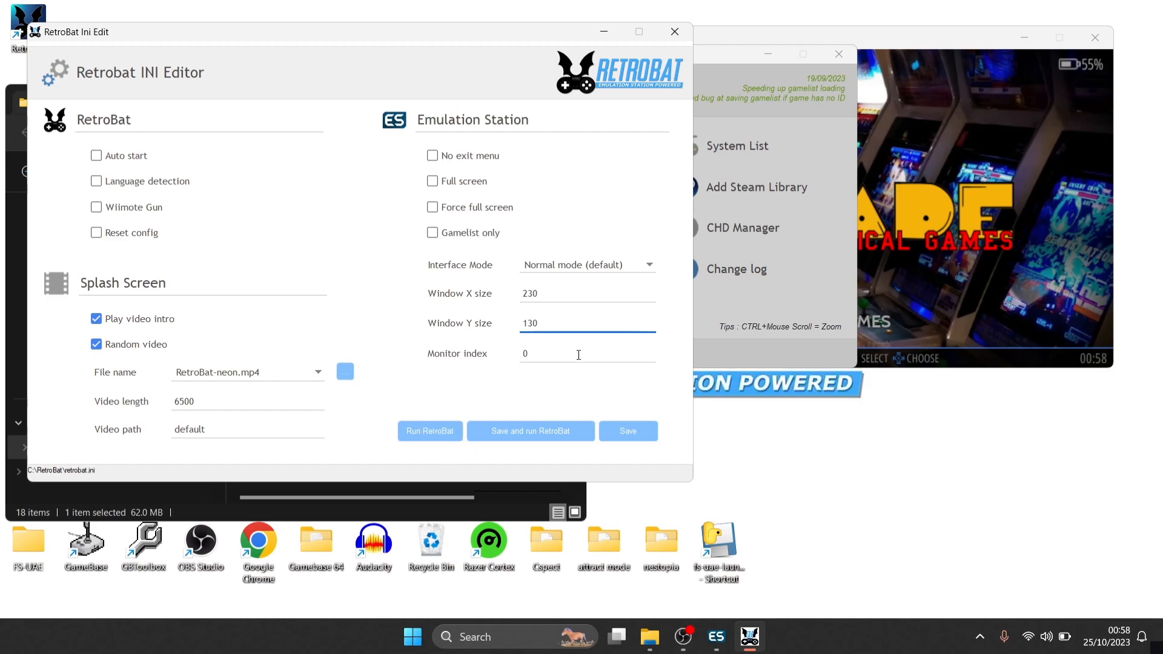
{"action": "mouse_move", "coordinate": [530, 430]}
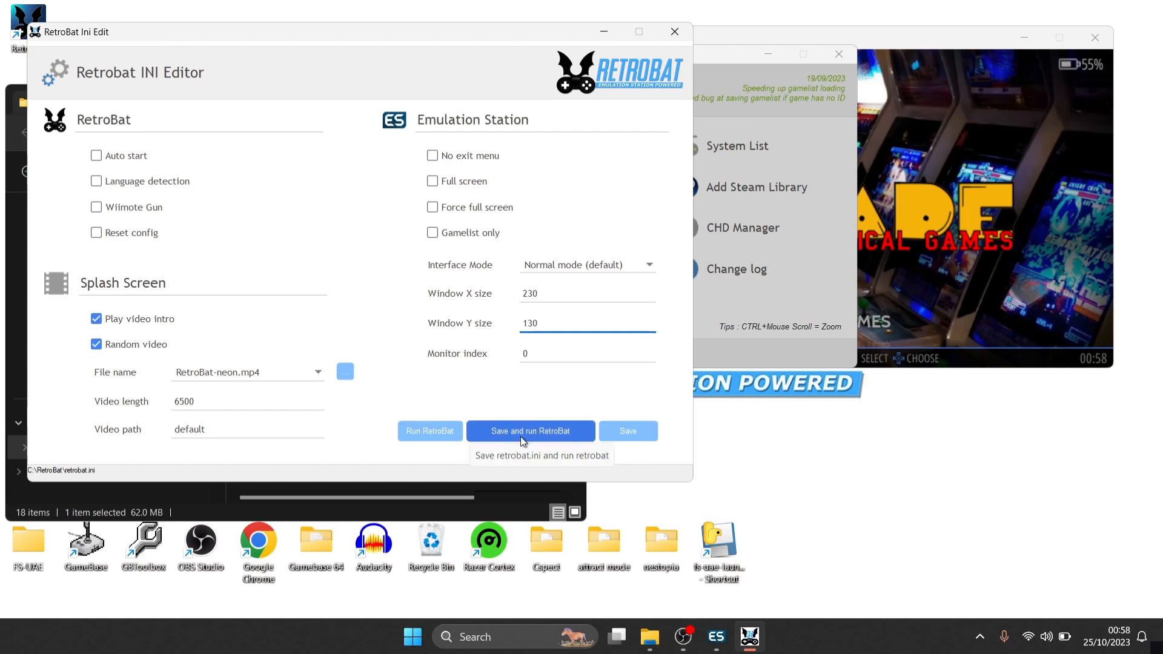
{"action": "left_click", "coordinate": [529, 431]}
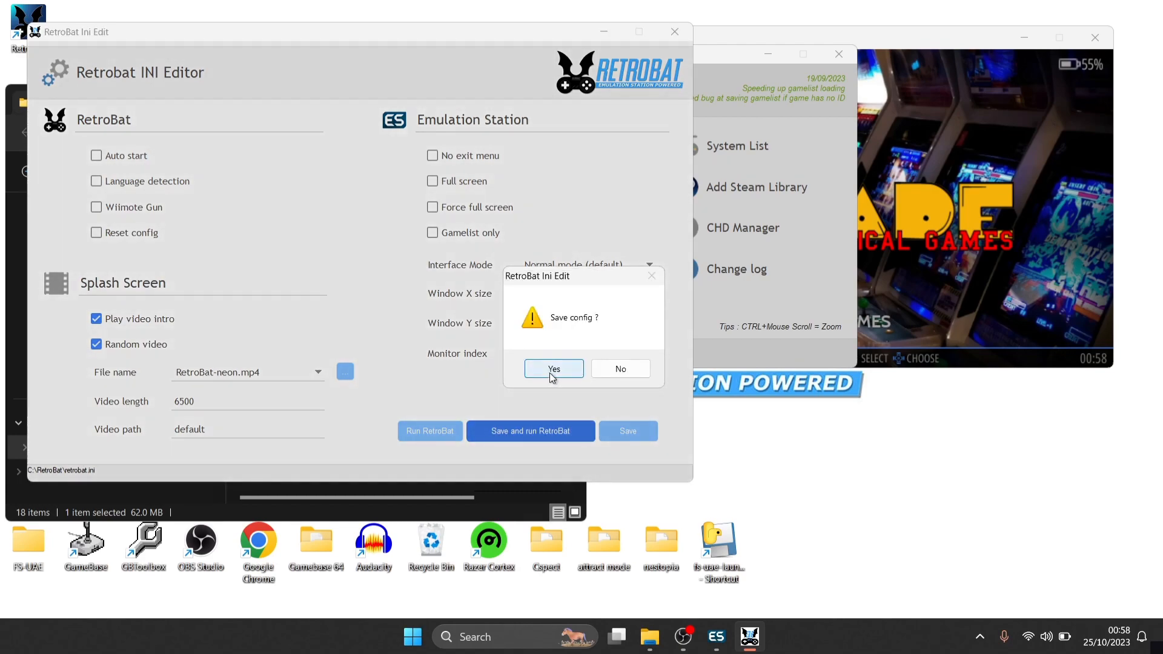
{"action": "left_click", "coordinate": [553, 369]}
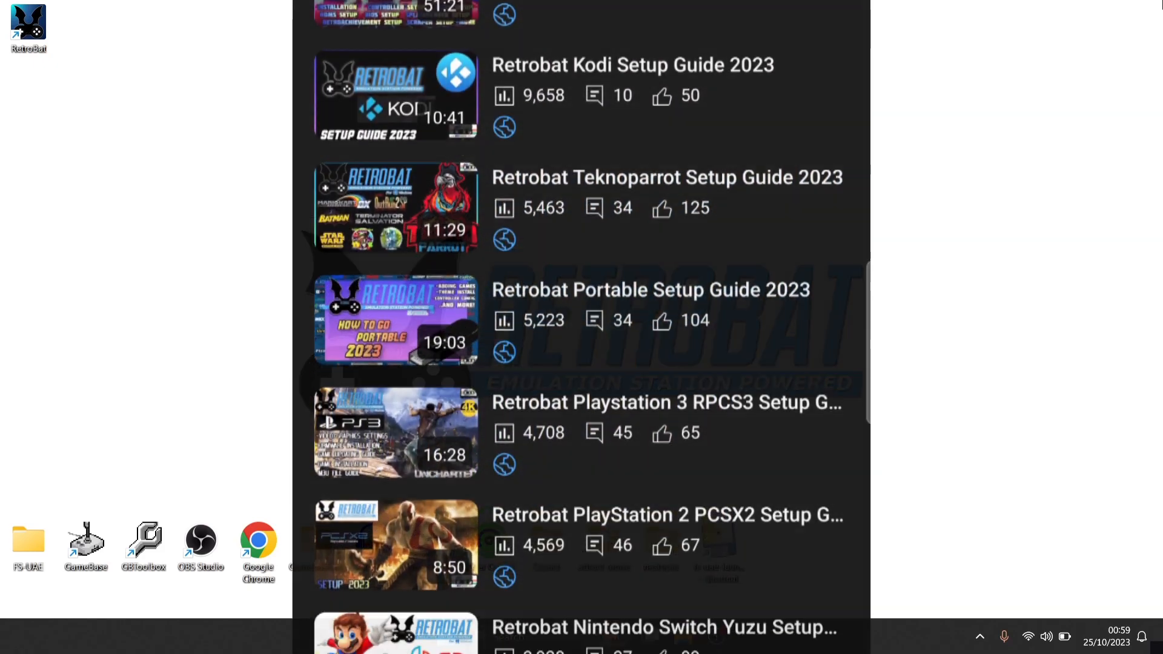
{"action": "scroll", "scroll_direction": "down", "scroll_amount": 3}
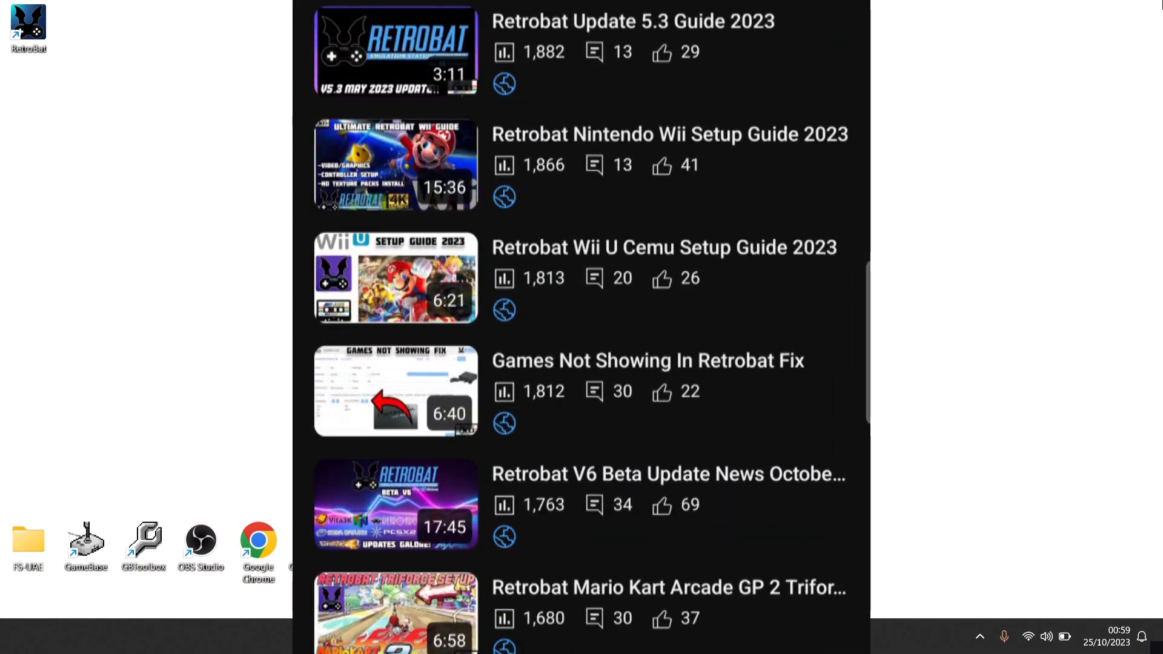
{"action": "scroll", "scroll_direction": "down", "scroll_amount": 3}
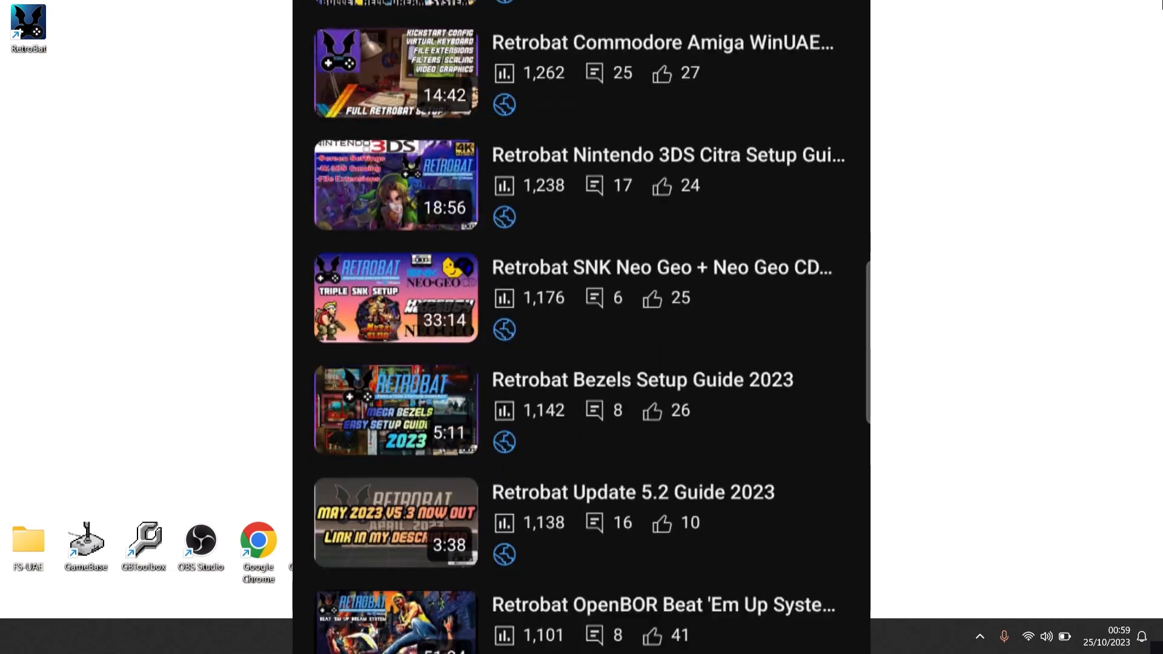